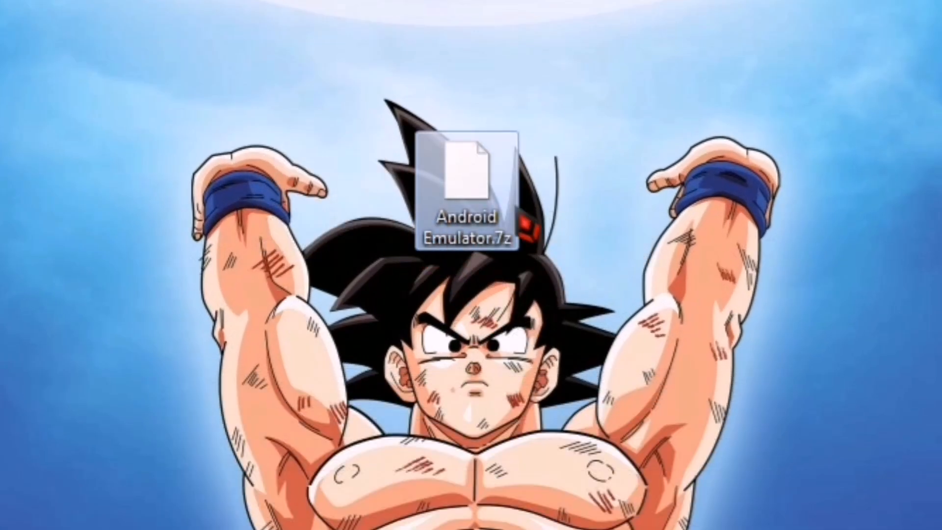
# Step: Extract Android Emulator.7z with 7-Zip into an Android Emulator folder and open it
pyautogui.rightClick(460, 192)
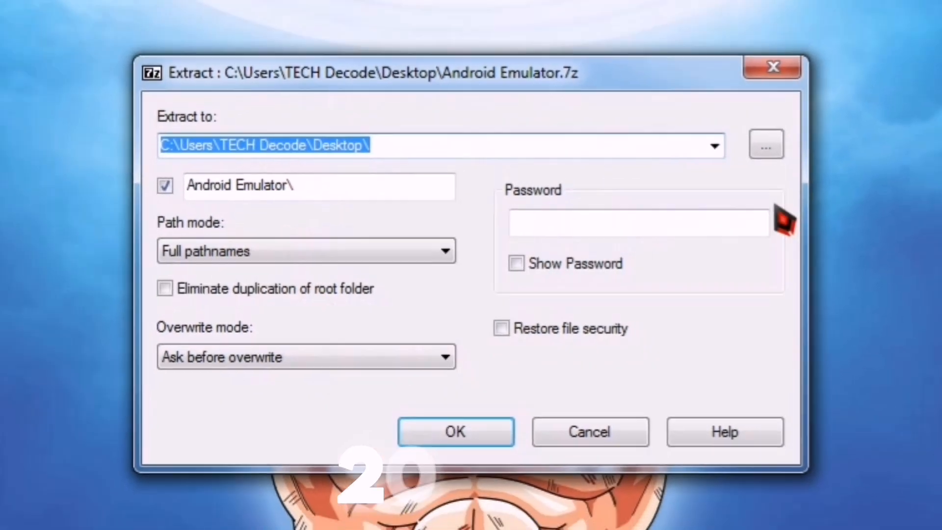
pyautogui.click(454, 431)
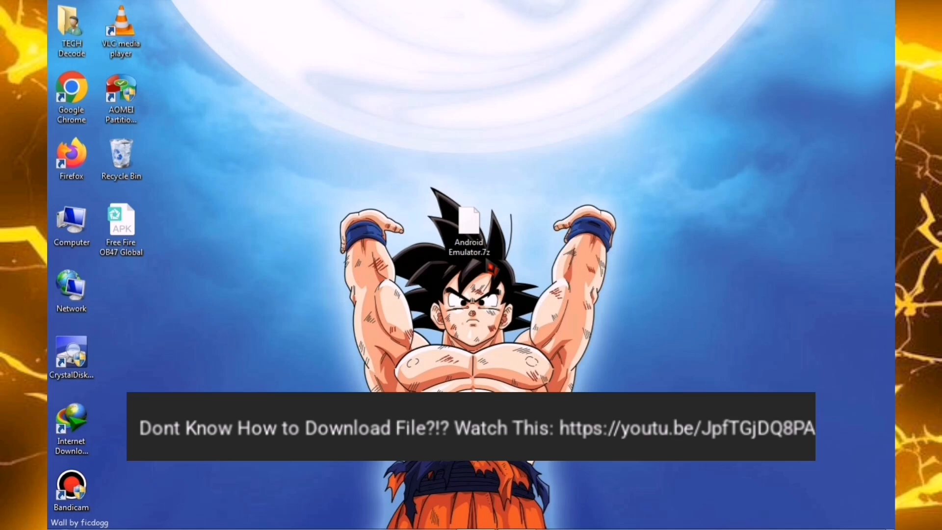
pyautogui.click(469, 225)
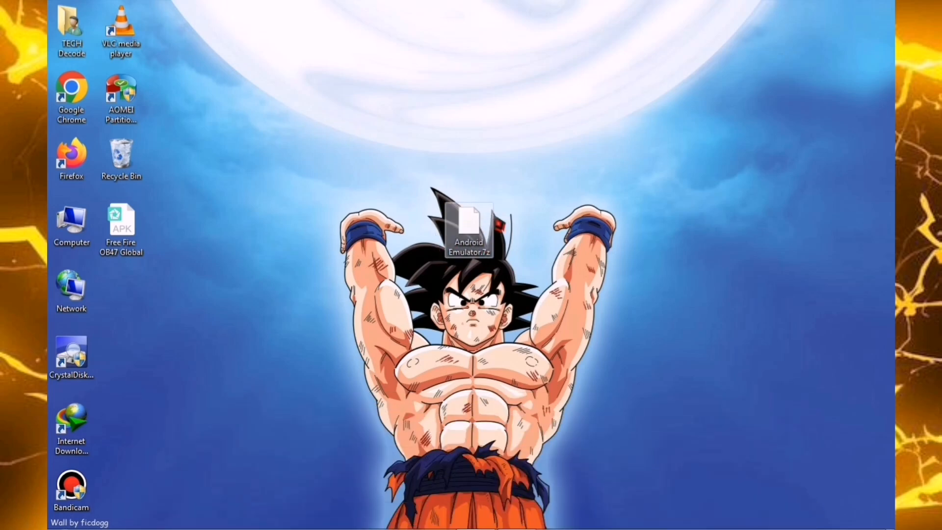
pyautogui.rightClick(469, 228)
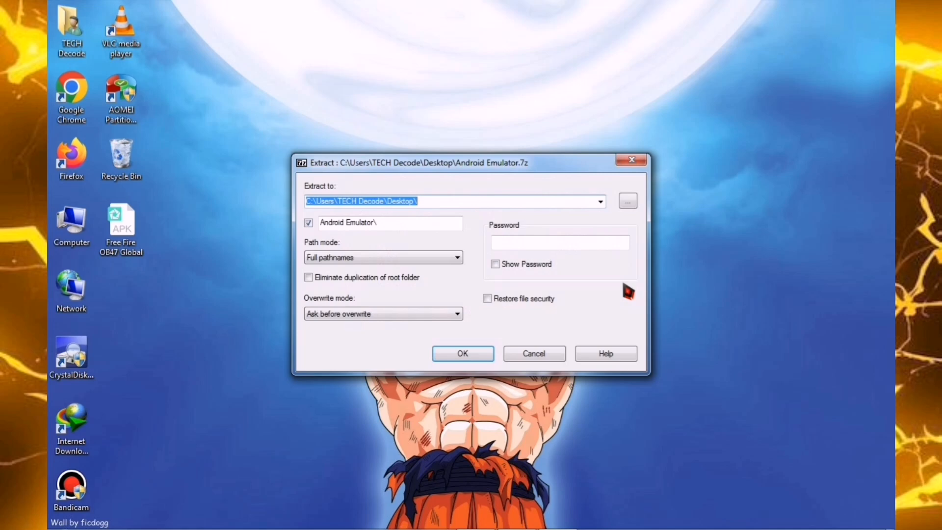
pyautogui.click(462, 353)
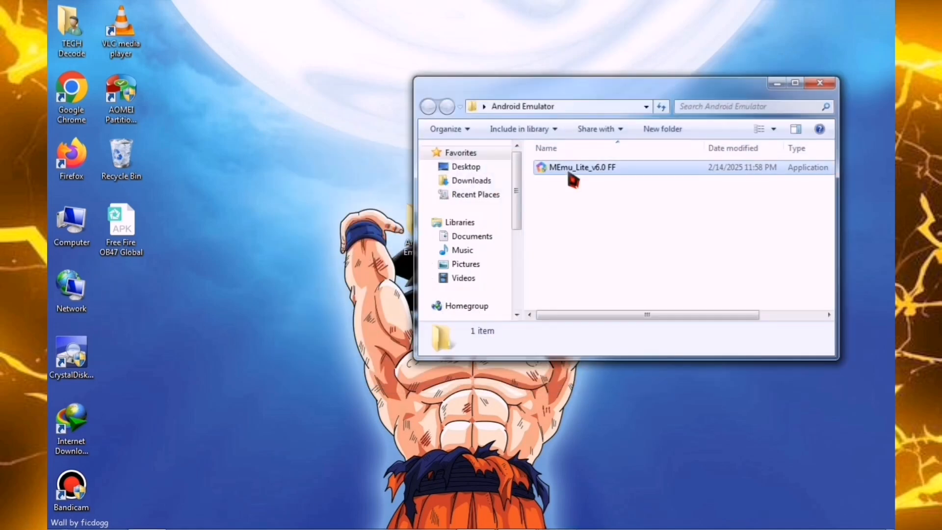
# Step: Run the MEmu_Lite_v6.0 FF installer and install the emulator
pyautogui.click(581, 167)
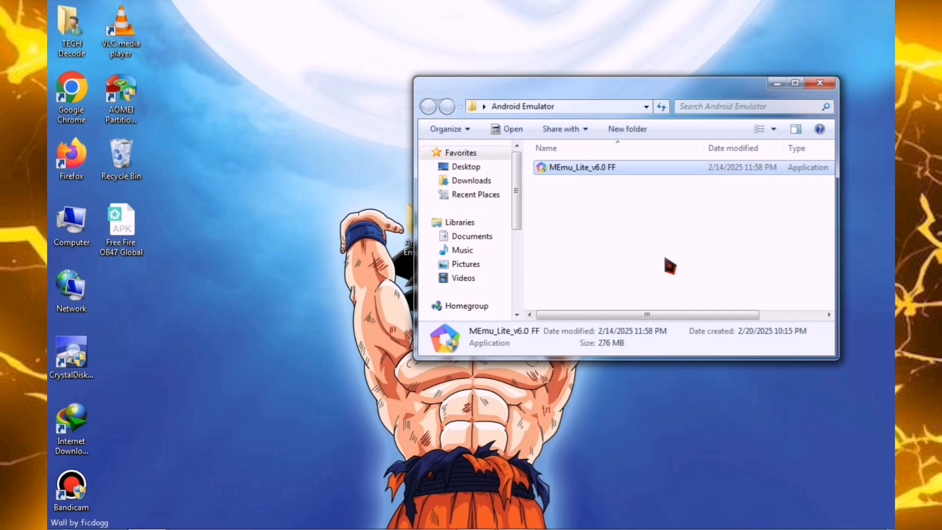
pyautogui.doubleClick(581, 167)
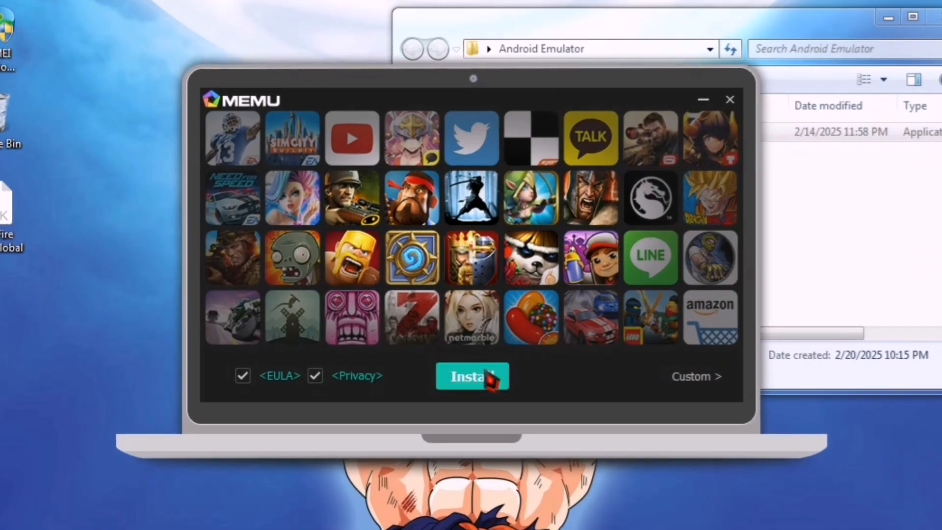
pyautogui.click(472, 377)
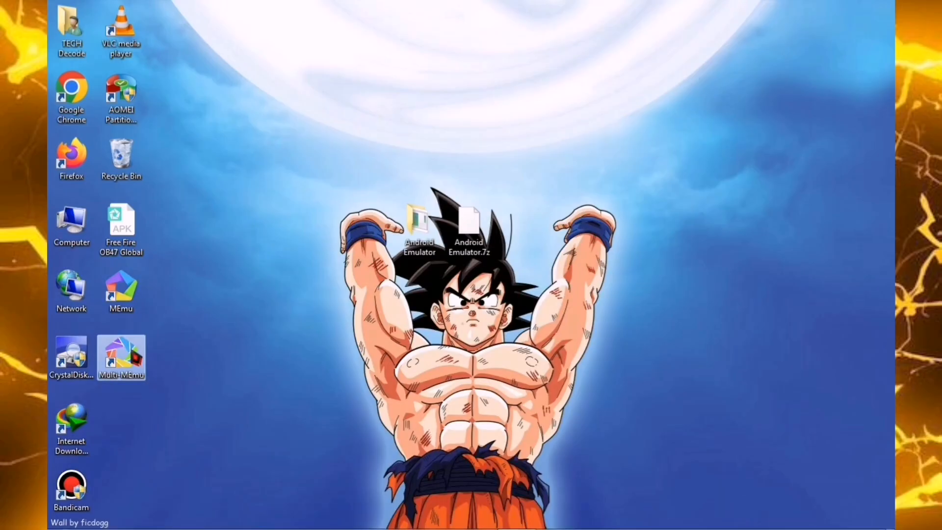
# Step: In Multi-MEmu, set the instance's RAM to 700 MB and CPU to 1 core
pyautogui.doubleClick(121, 358)
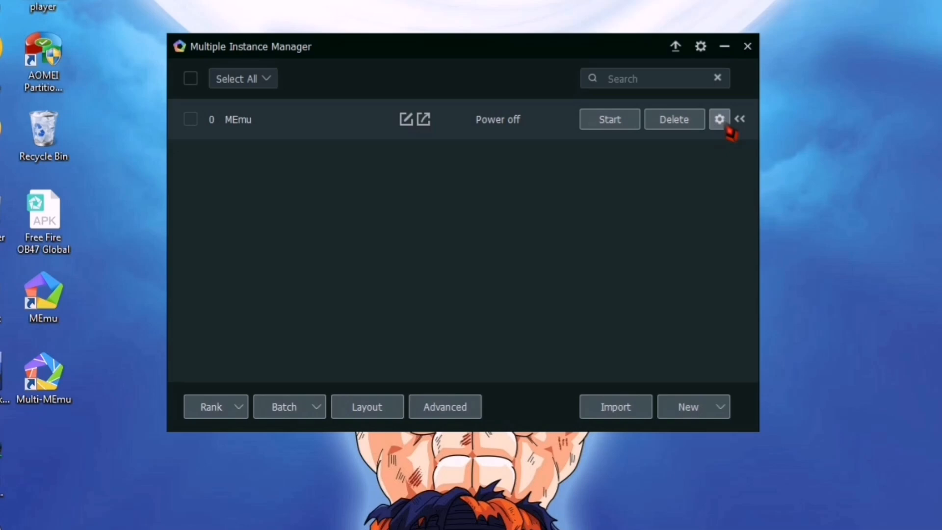
pyautogui.click(719, 119)
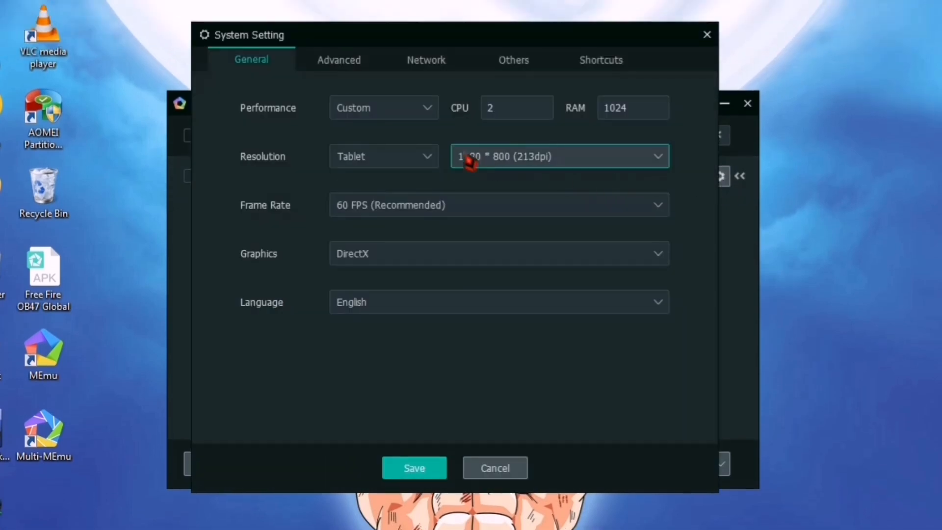
pyautogui.write('700')
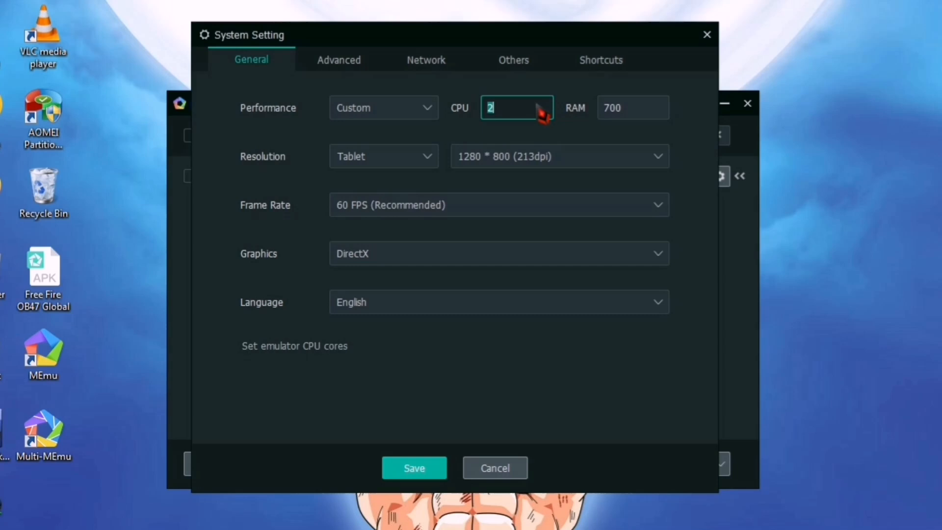
pyautogui.write('1')
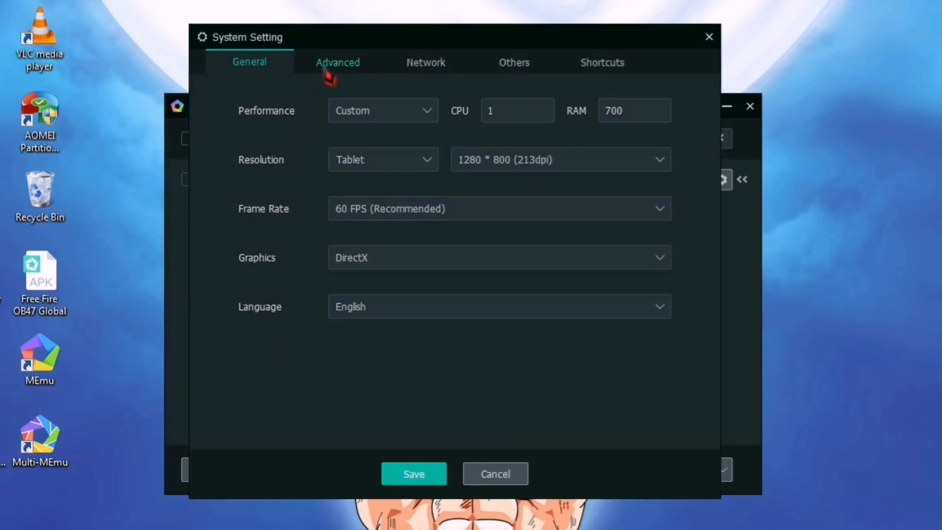
pyautogui.click(601, 62)
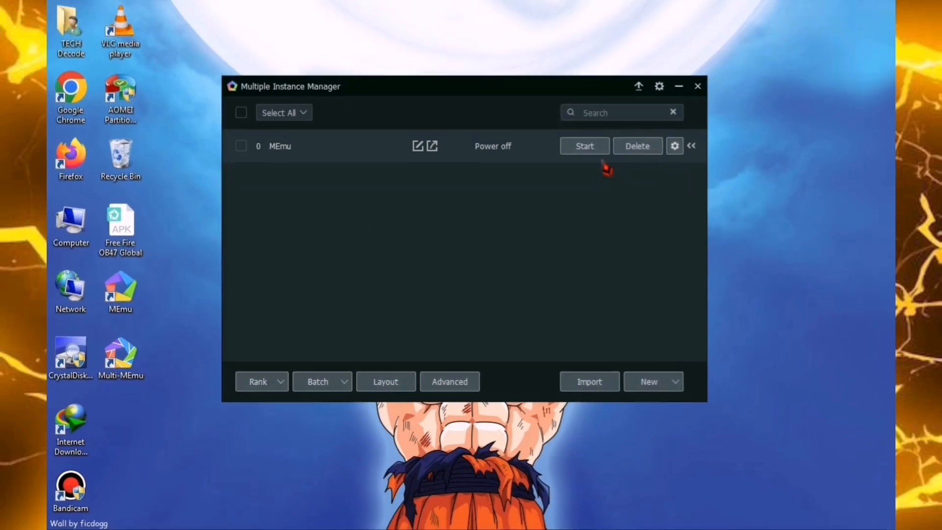
pyautogui.moveTo(540, 180)
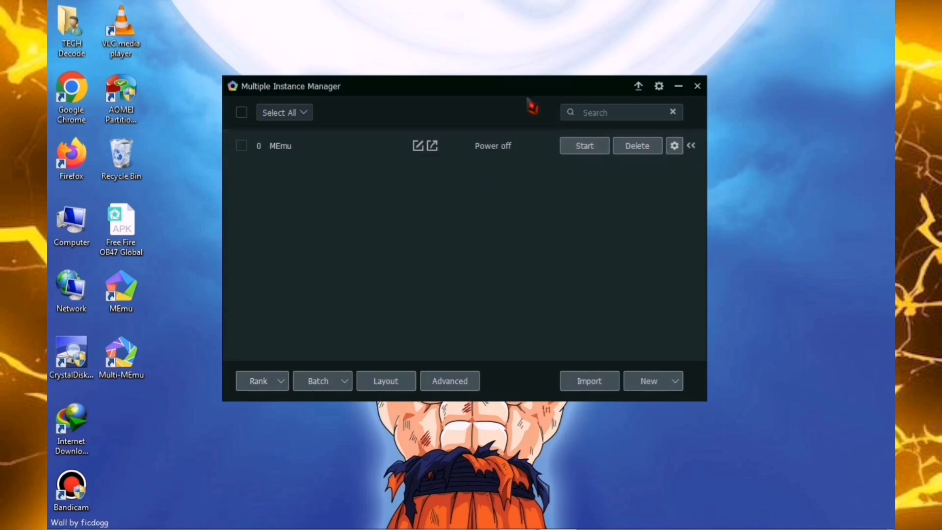
# Step: Start the MEmu instance from the Multiple Instance Manager
pyautogui.click(583, 145)
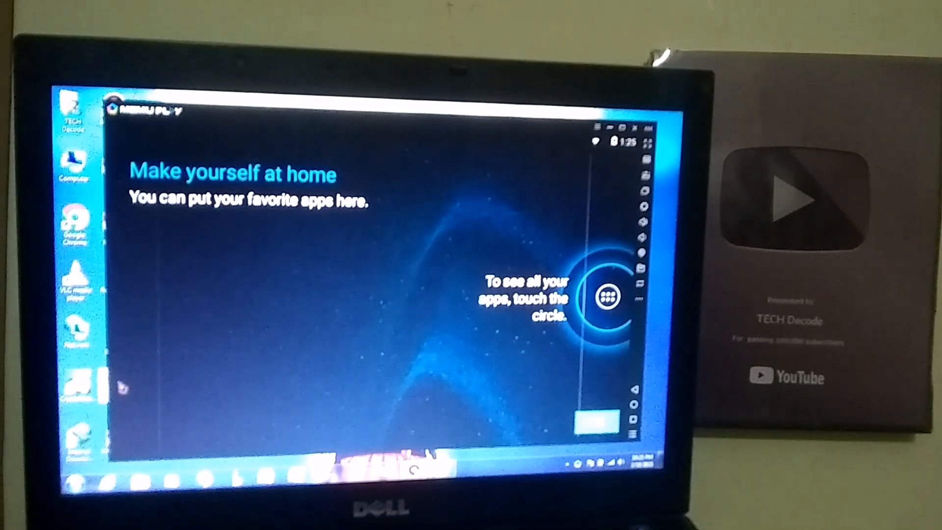
# Step: Dismiss the welcome tip and open the app drawer showing File Manager, GLTools, Settings, Via
pyautogui.click(608, 295)
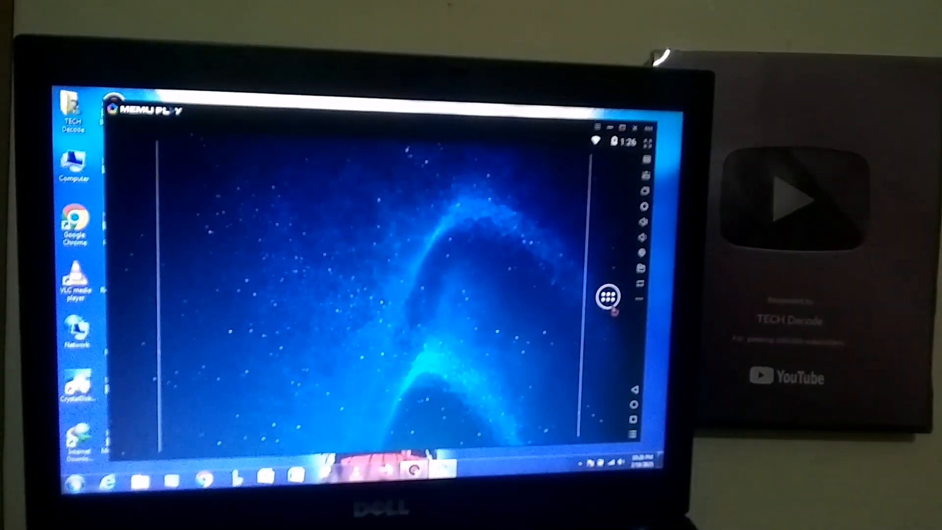
pyautogui.click(607, 296)
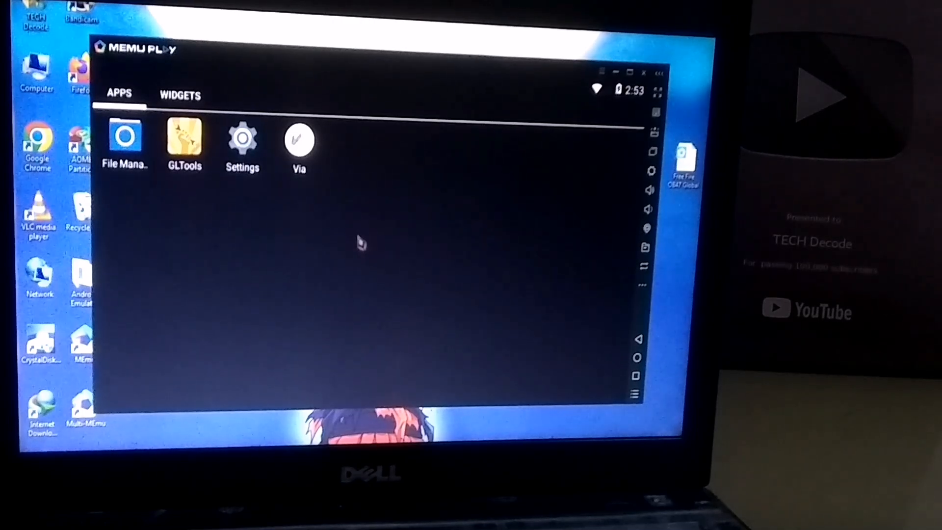
pyautogui.moveTo(404, 236)
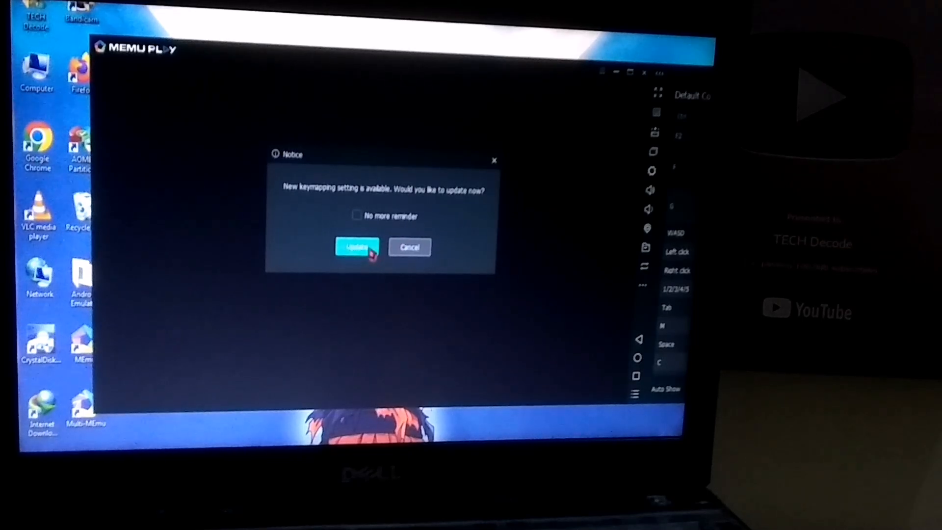
# Step: Accept the Free Fire keymapping settings update in the Notice
pyautogui.click(357, 247)
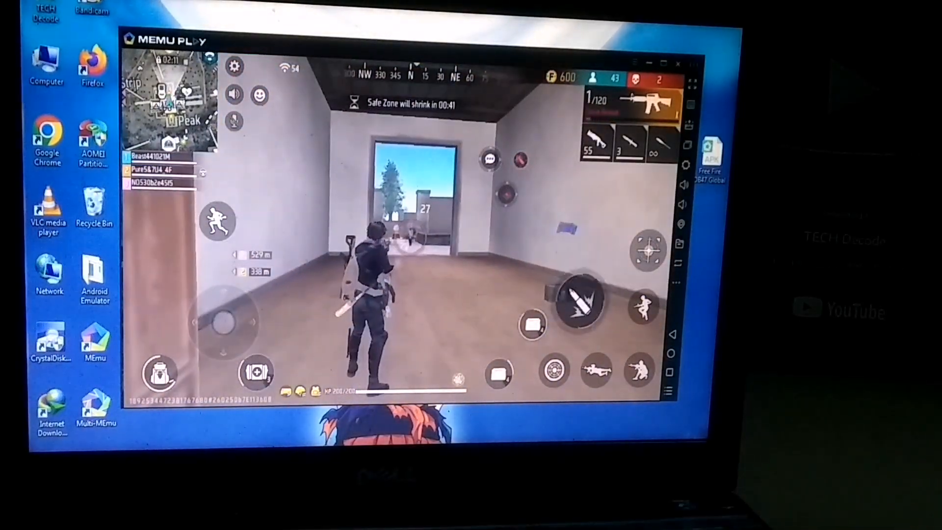
# Step: Drag the movement joystick to run the character forward toward the doorway
pyautogui.moveTo(220, 318); pyautogui.dragTo(220, 283)
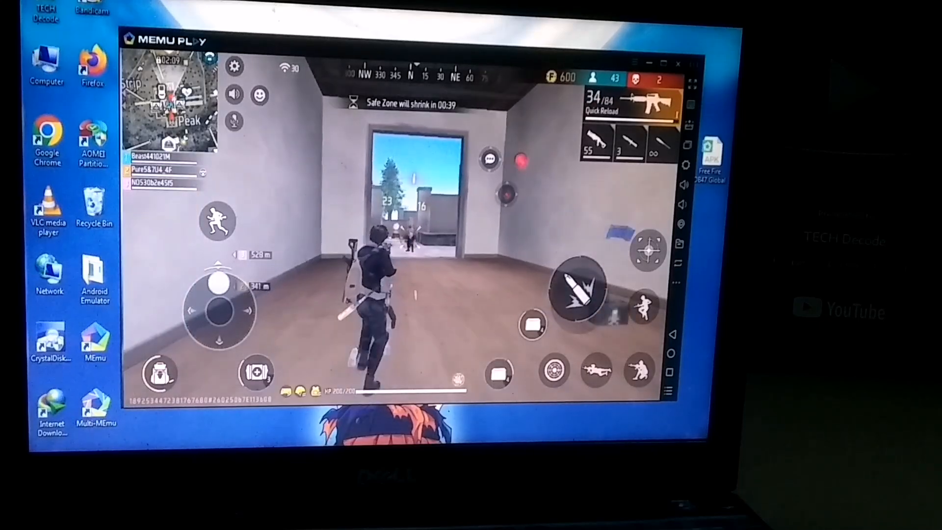